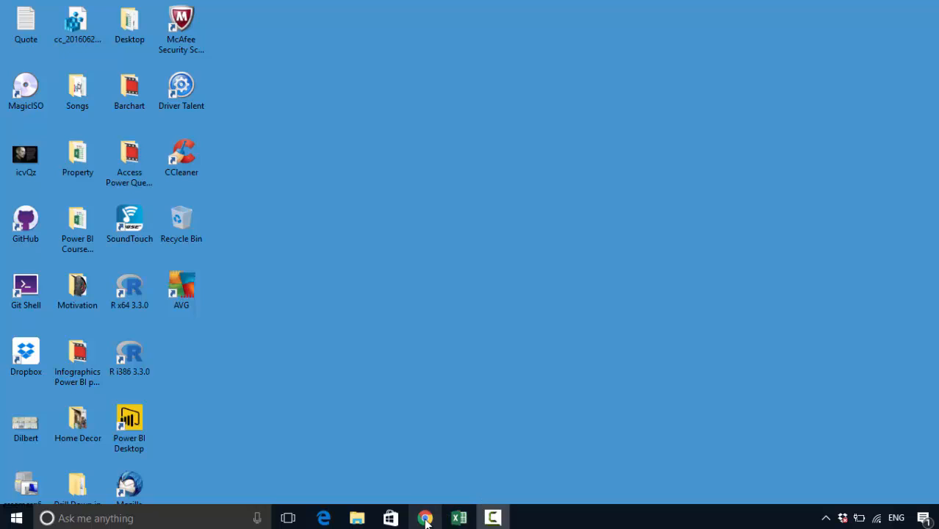
Bring up Chrome showing the Wikipedia Population growth article with its nations table.
left_click(425, 517)
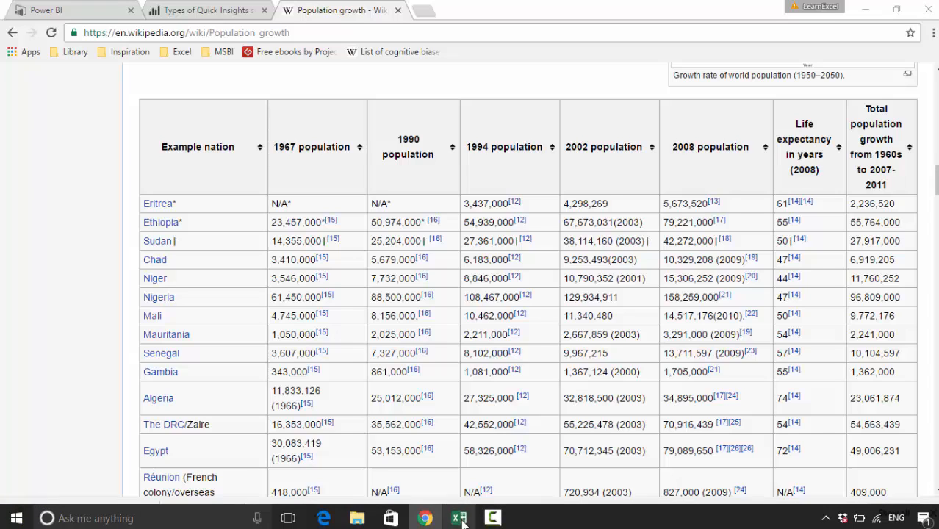
left_click(458, 517)
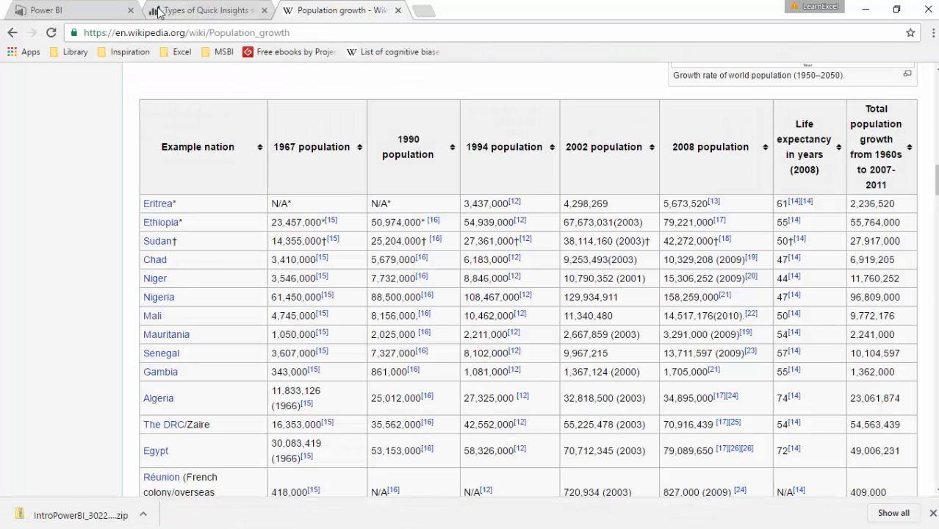
Import the local PopulationGrowth Excel workbook via Get Data > Files into My Workspace.
left_click(66, 9)
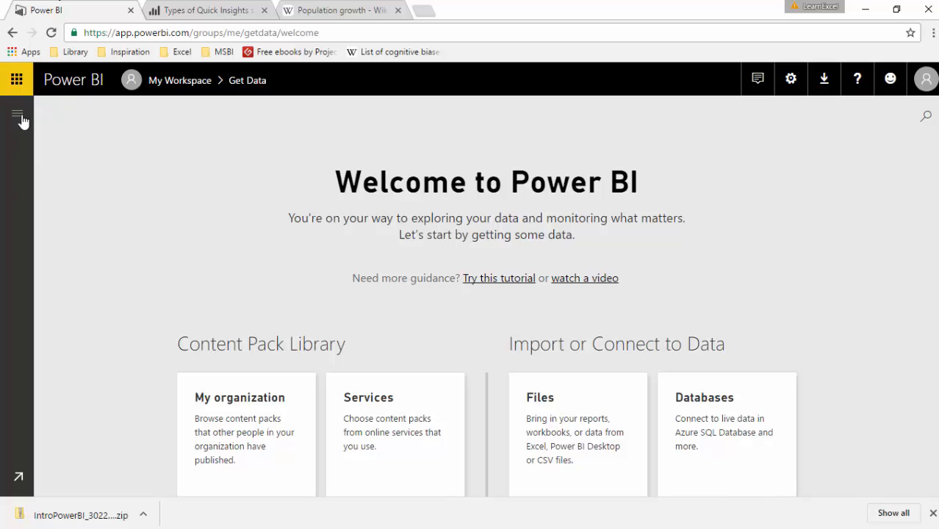
left_click(18, 115)
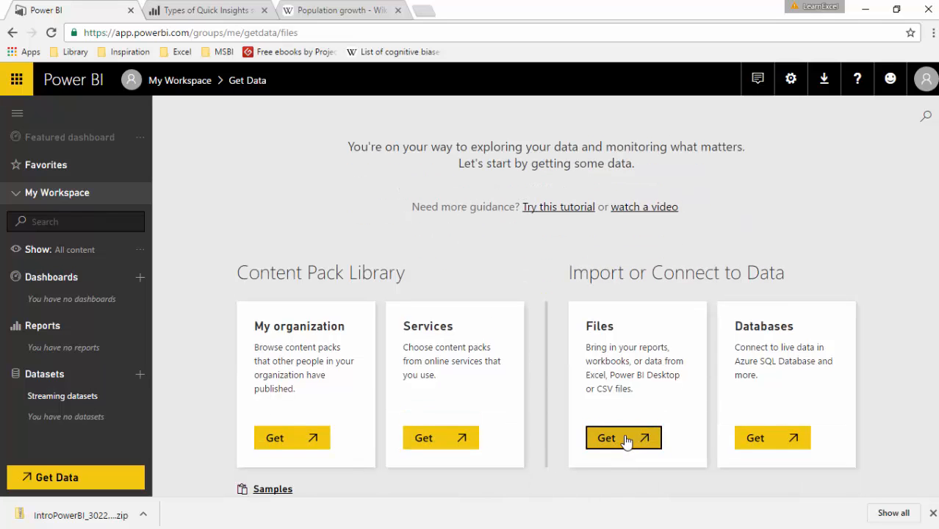
left_click(623, 438)
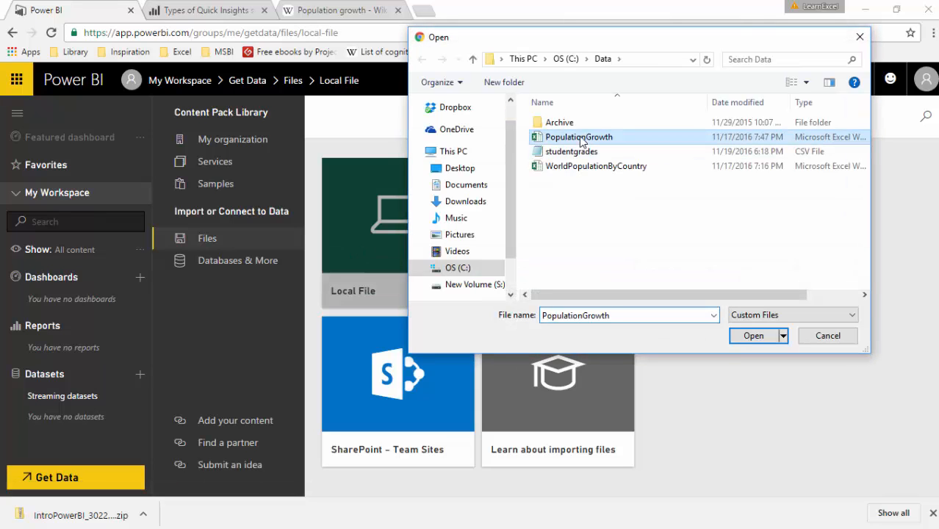
left_click(752, 335)
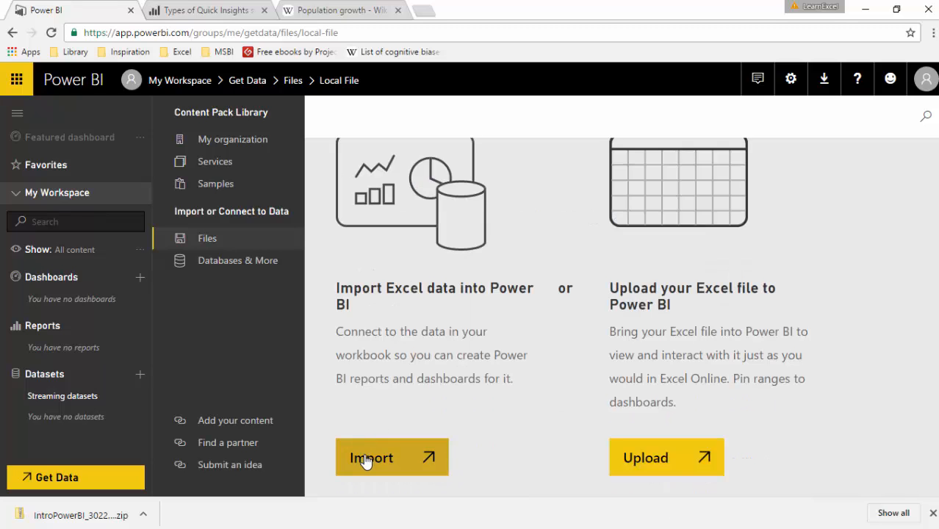
left_click(371, 457)
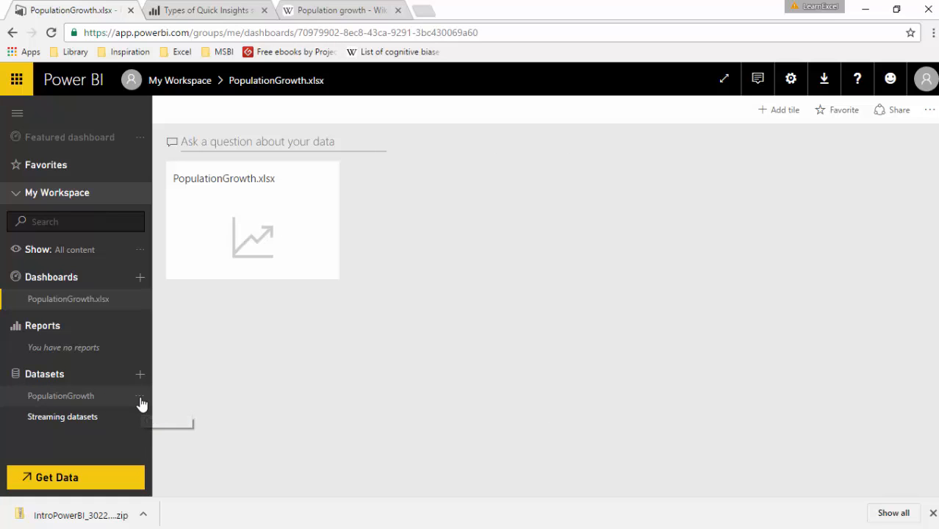
Run Quick Insights from the PopulationGrowth dataset's ellipsis menu and view the ready insights.
left_click(141, 395)
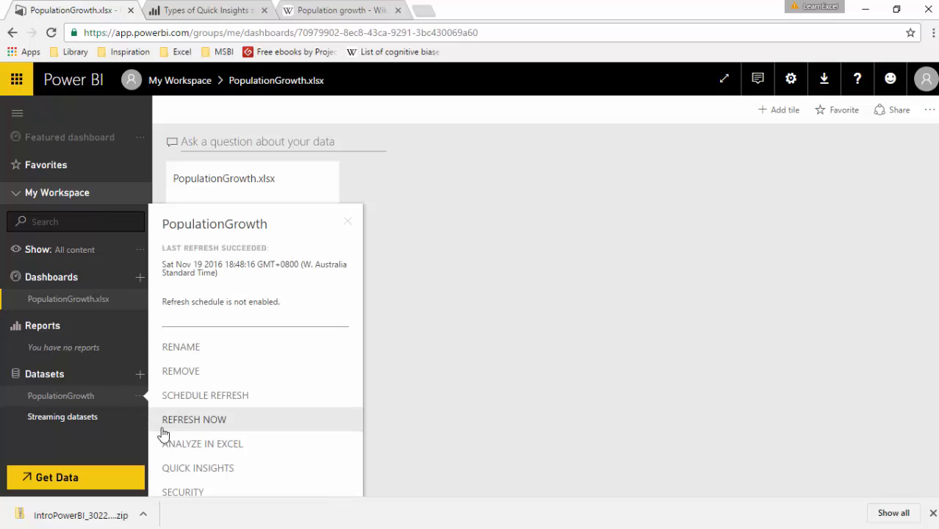
mouse_move(173, 472)
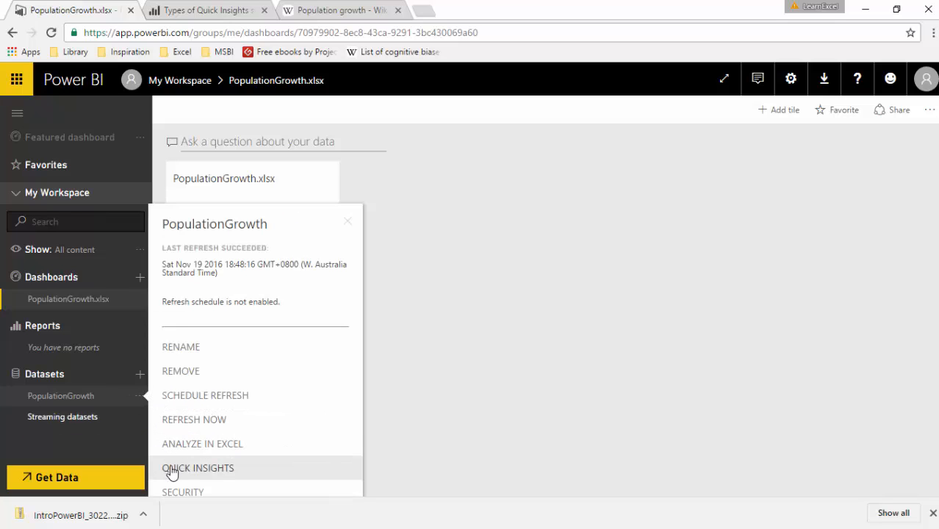
left_click(197, 468)
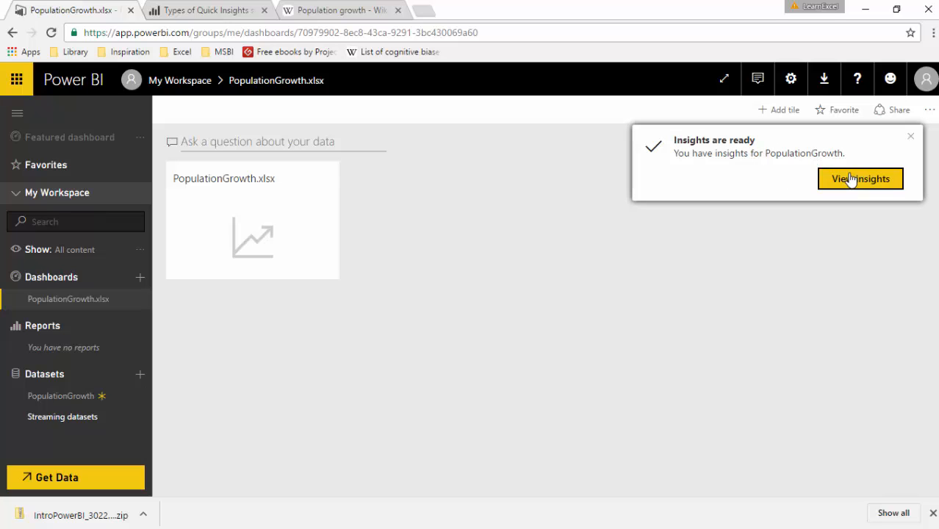
left_click(861, 180)
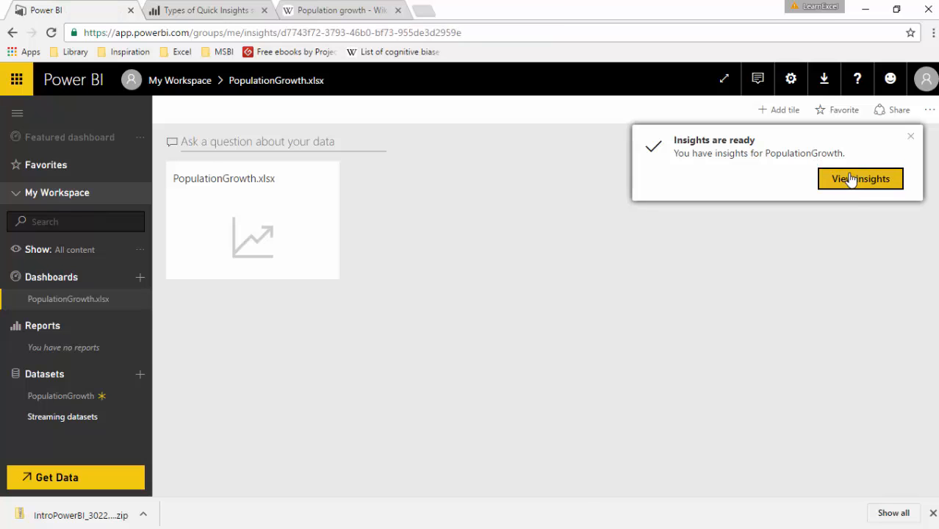
left_click(861, 179)
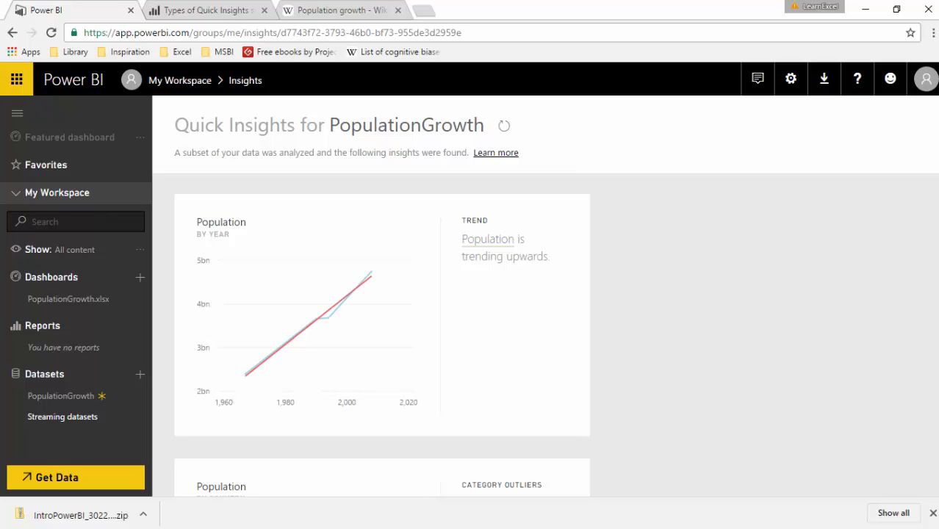
mouse_move(373, 276)
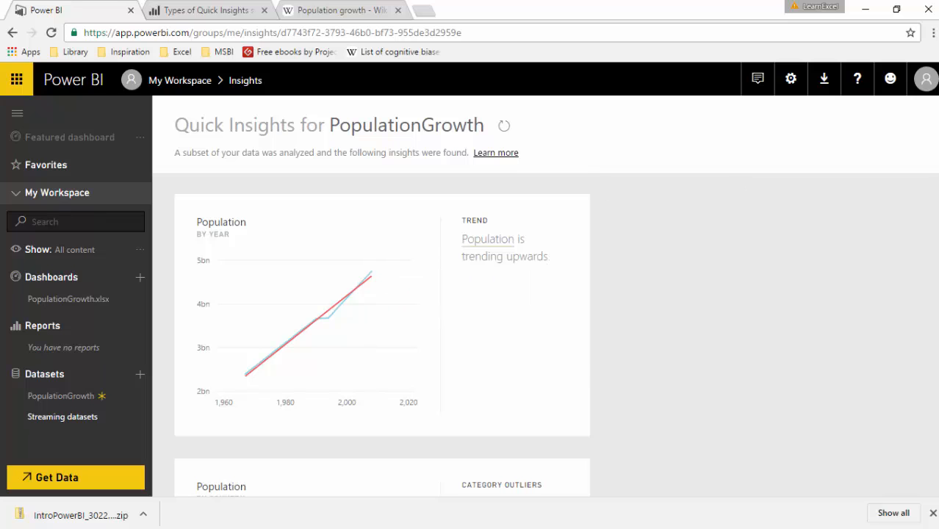
scroll("down", 3)
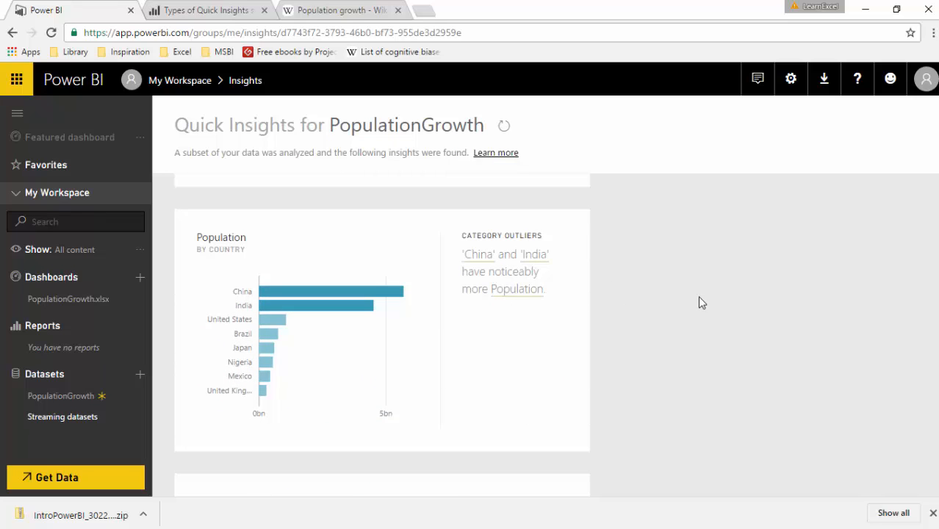
scroll("down", 3)
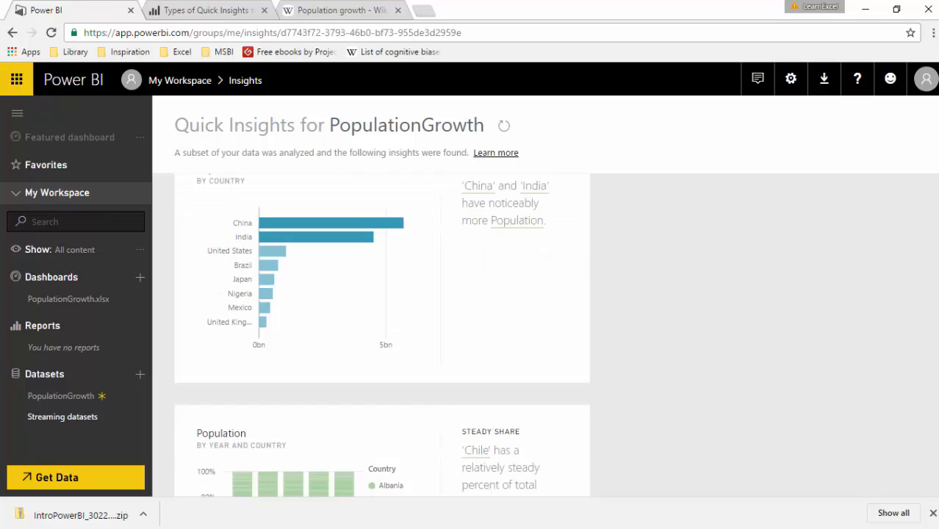
scroll("down", 3)
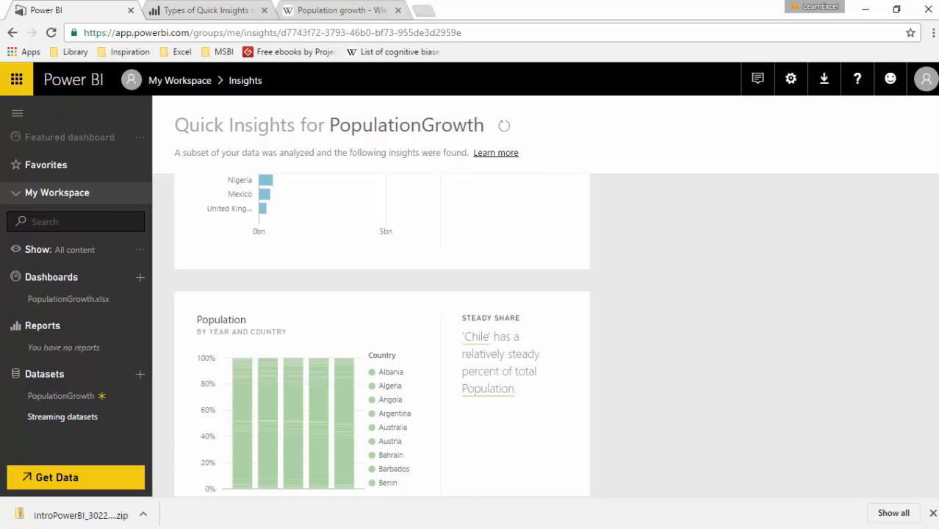
scroll("down", 3)
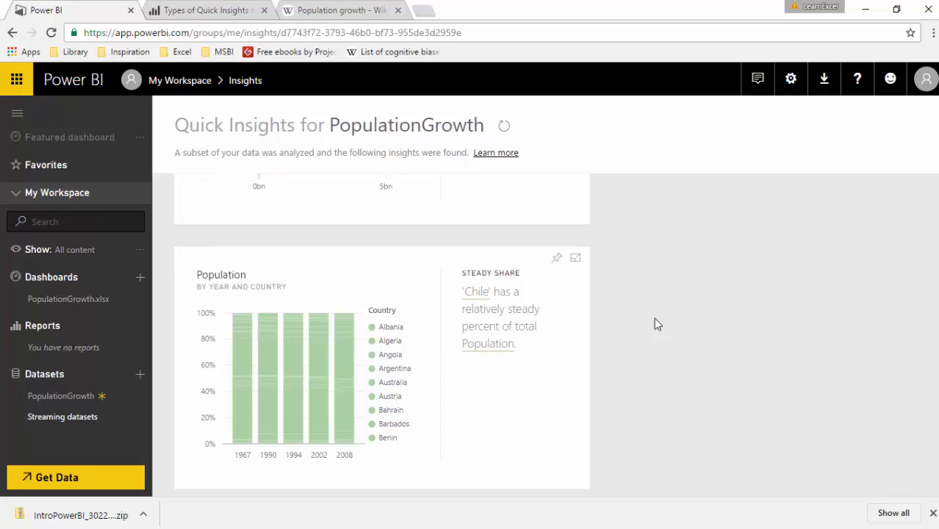
scroll("down", 3)
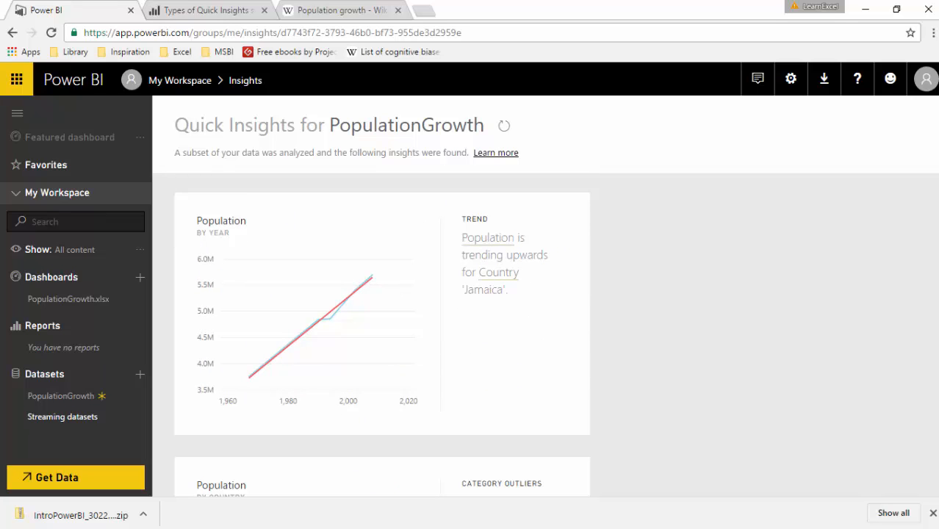
scroll("down", 3)
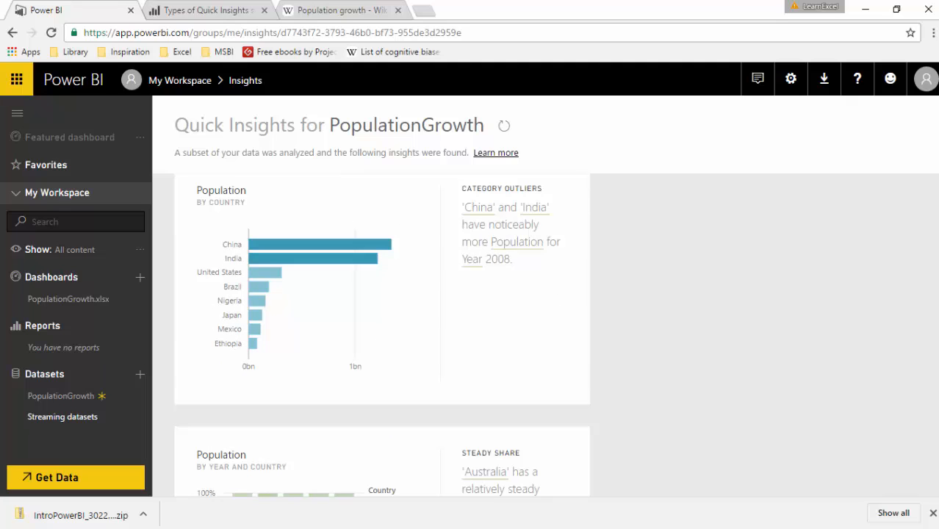
scroll("down", 3)
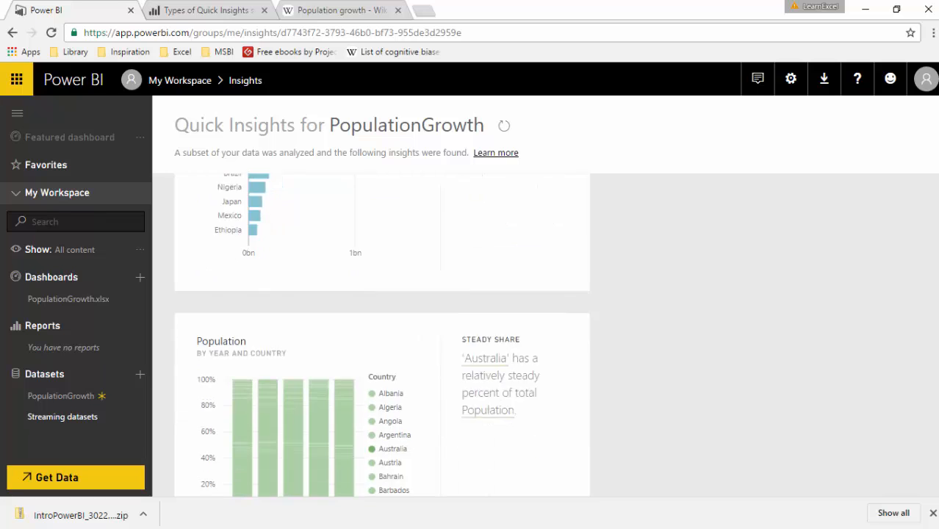
scroll("down", 3)
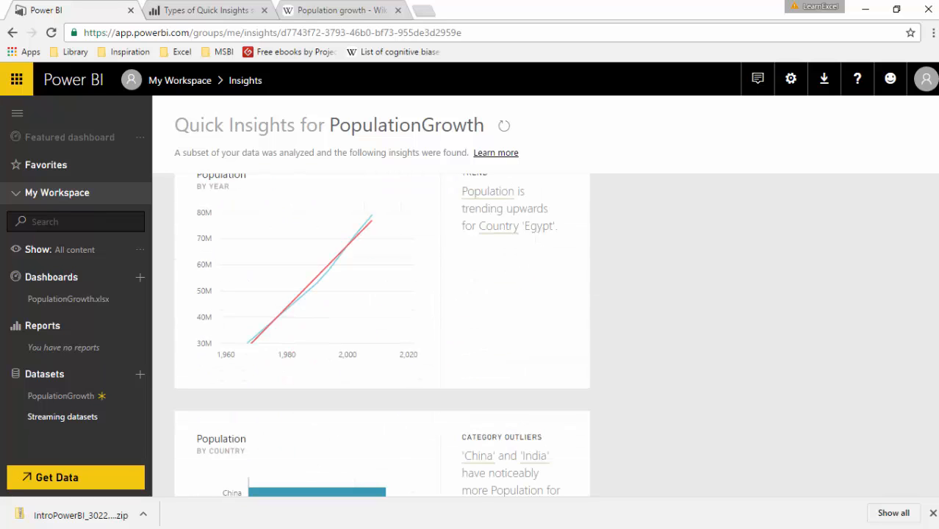
scroll("down", 3)
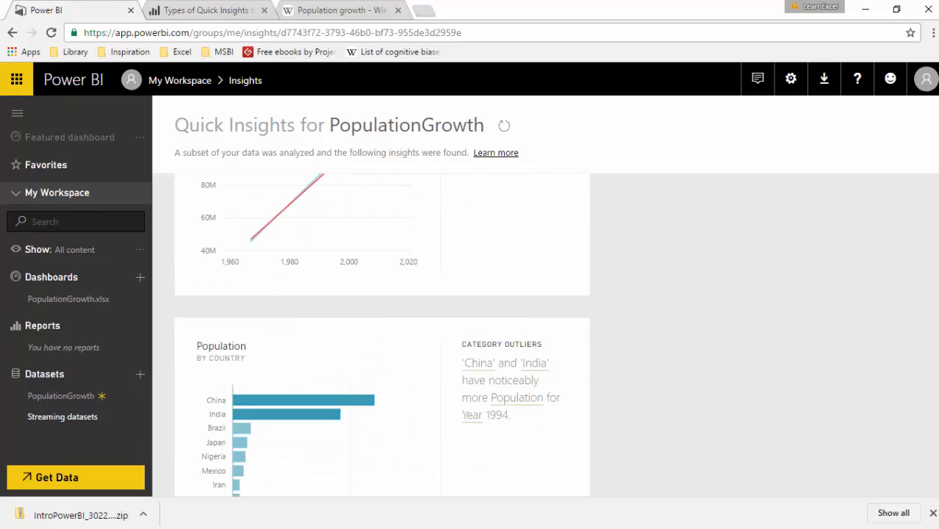
scroll("down", 3)
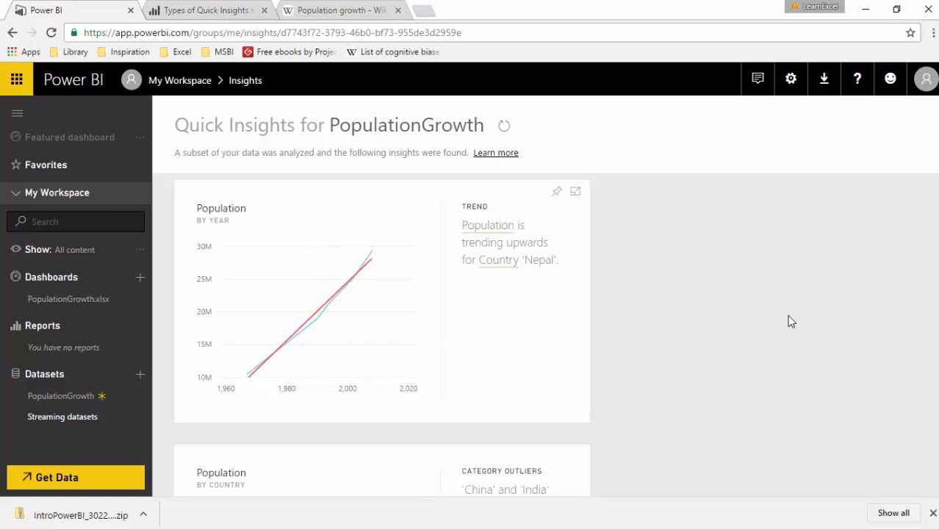
scroll("down", 3)
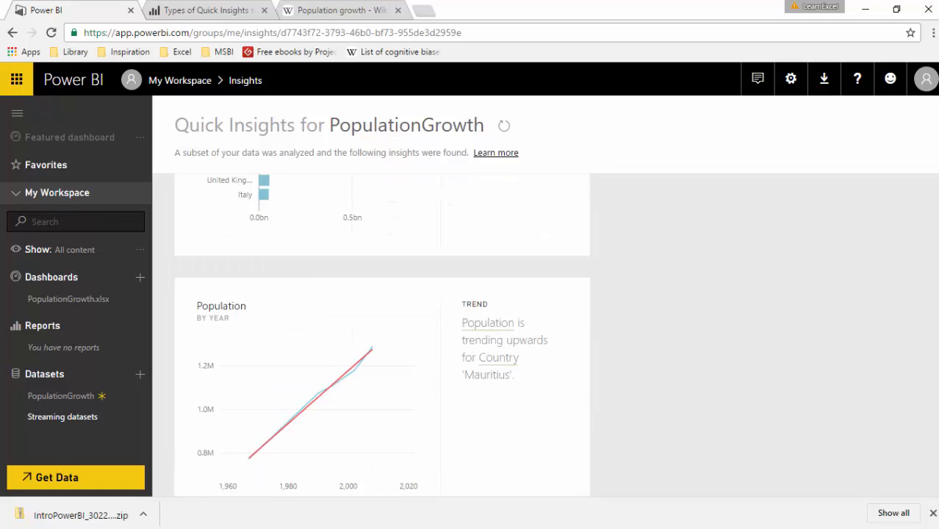
scroll("down", 3)
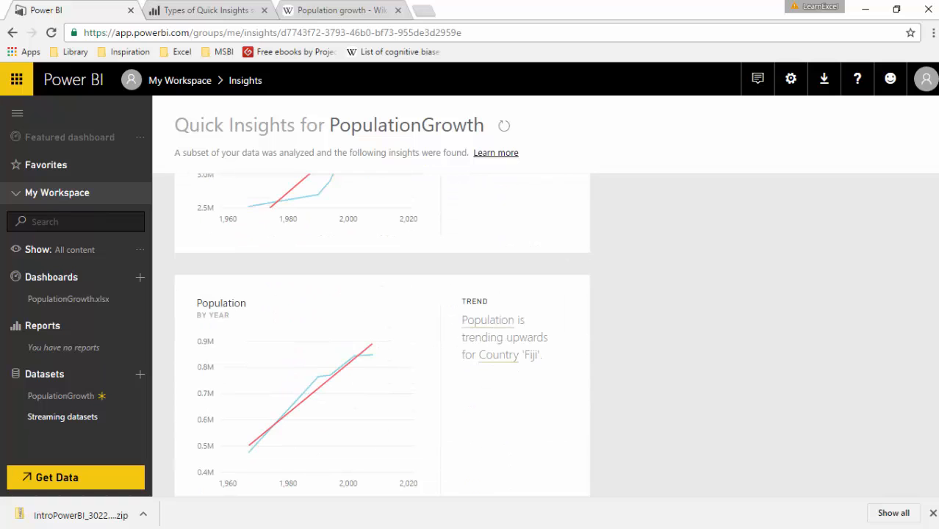
scroll("down", 3)
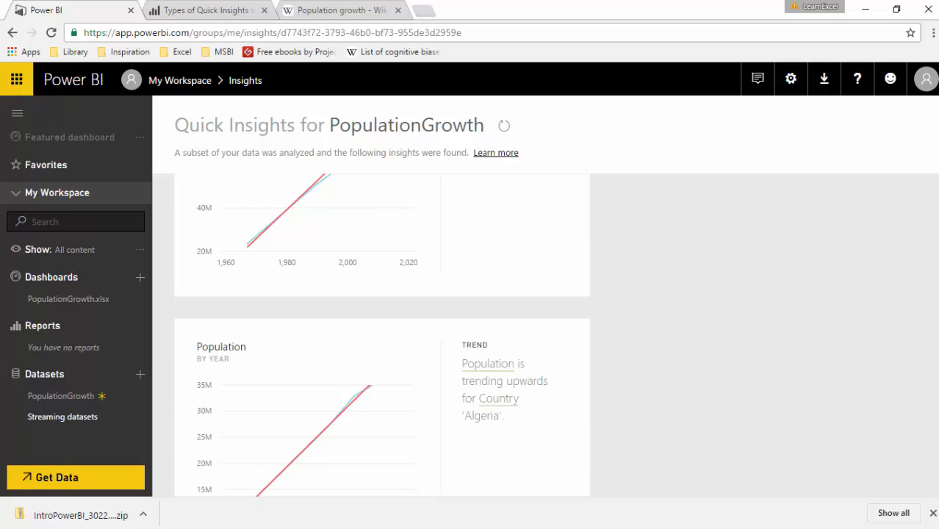
scroll("down", 3)
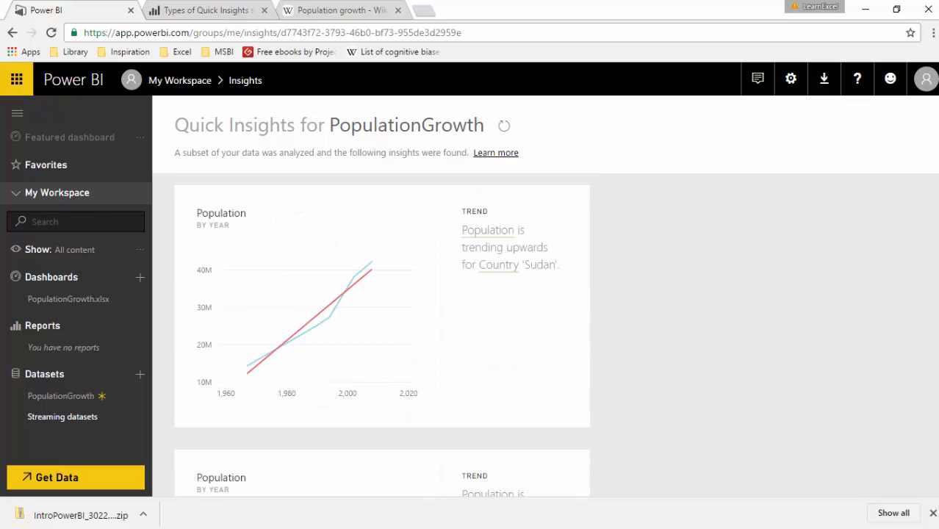
scroll("down", 3)
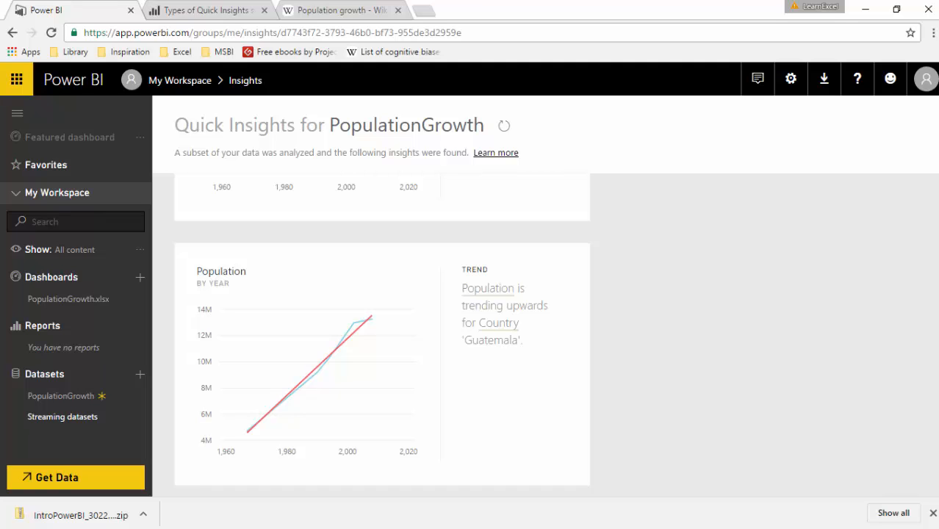
scroll("down", 3)
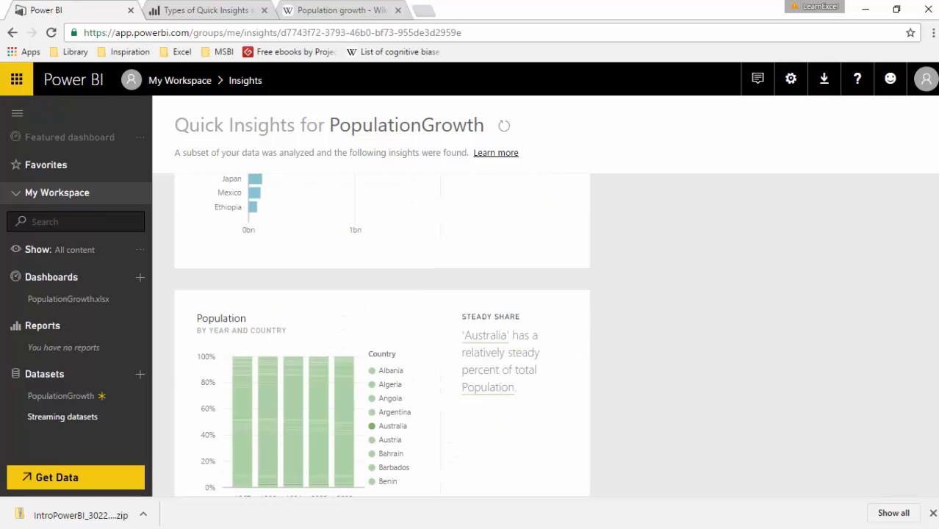